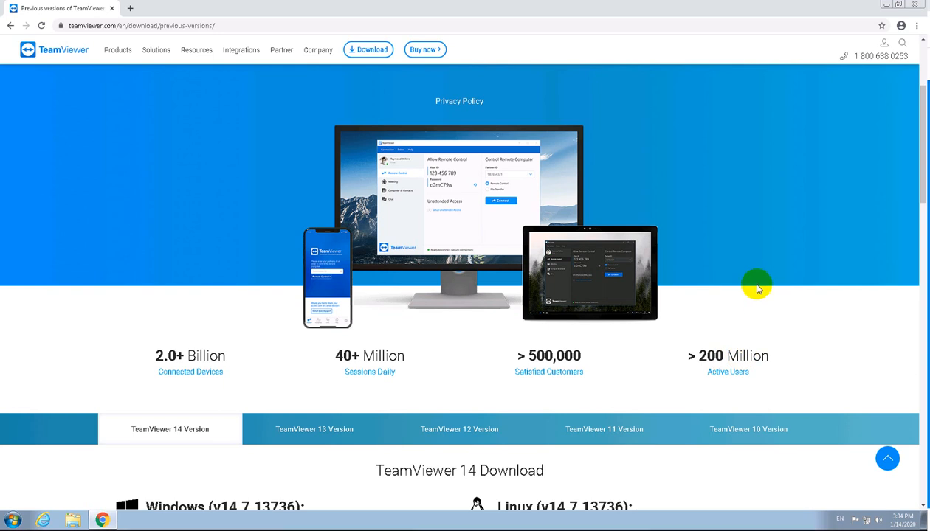
pyautogui.moveTo(762, 302)
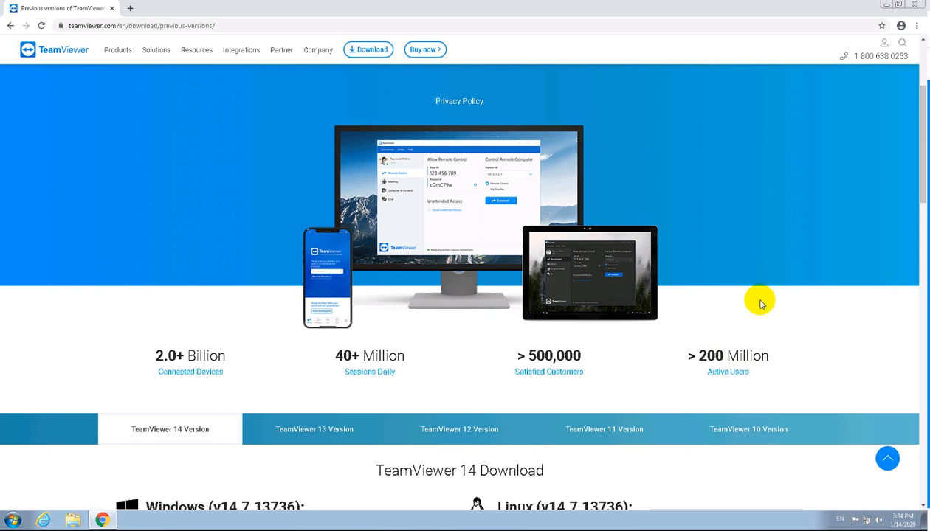
pyautogui.moveTo(428, 420)
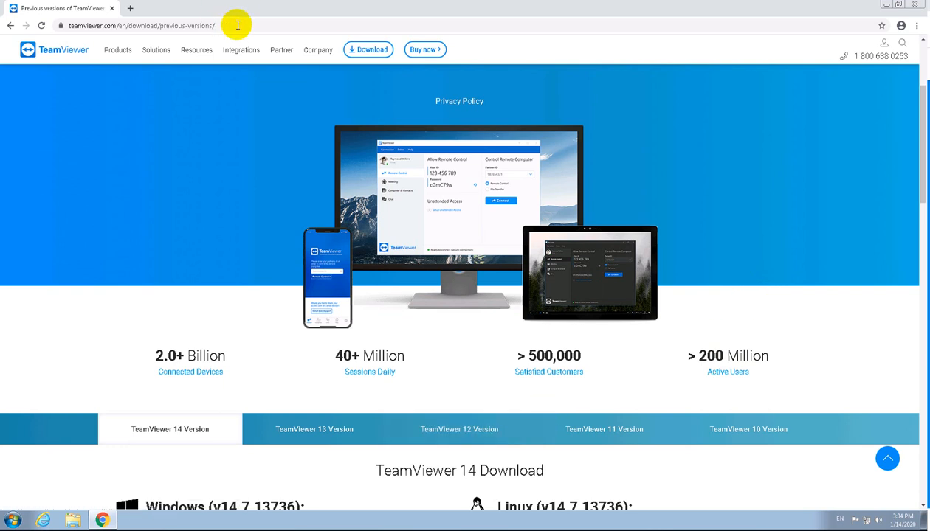
# Show the TeamViewer 11 downloads and highlight the Windows version number 11.0.224042
pyautogui.click(140, 26)
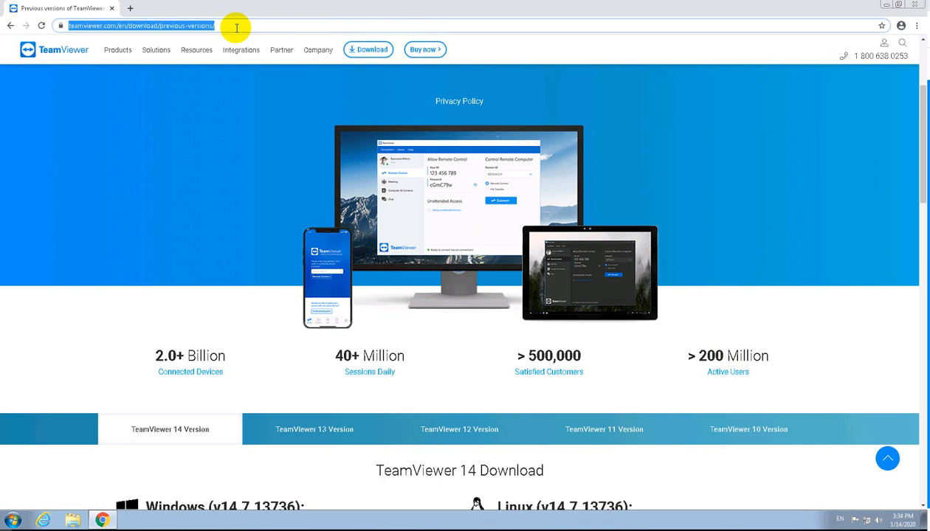
pyautogui.moveTo(401, 99)
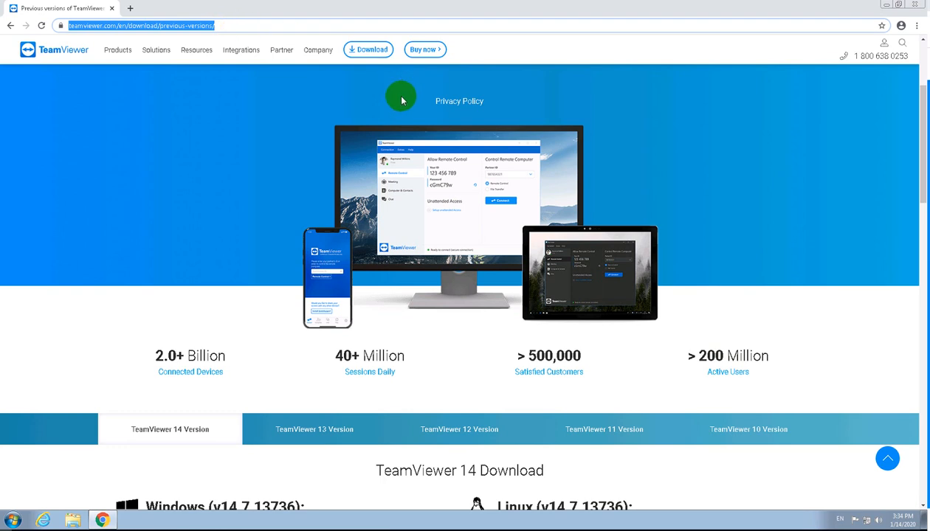
pyautogui.moveTo(248, 387)
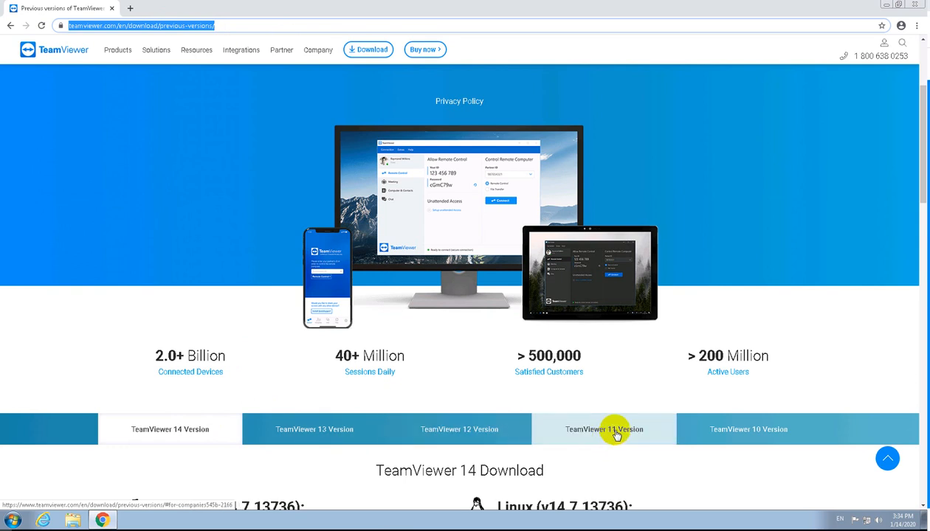
pyautogui.click(603, 428)
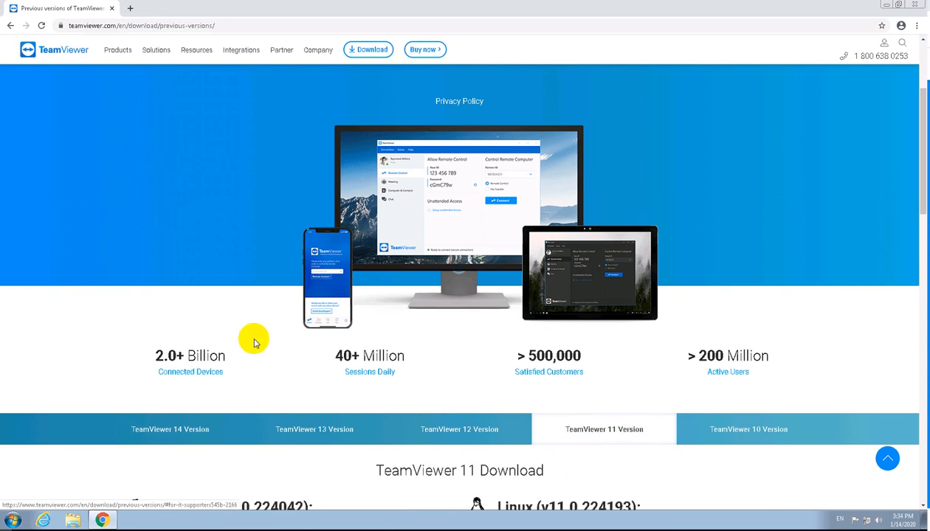
pyautogui.moveTo(921, 147)
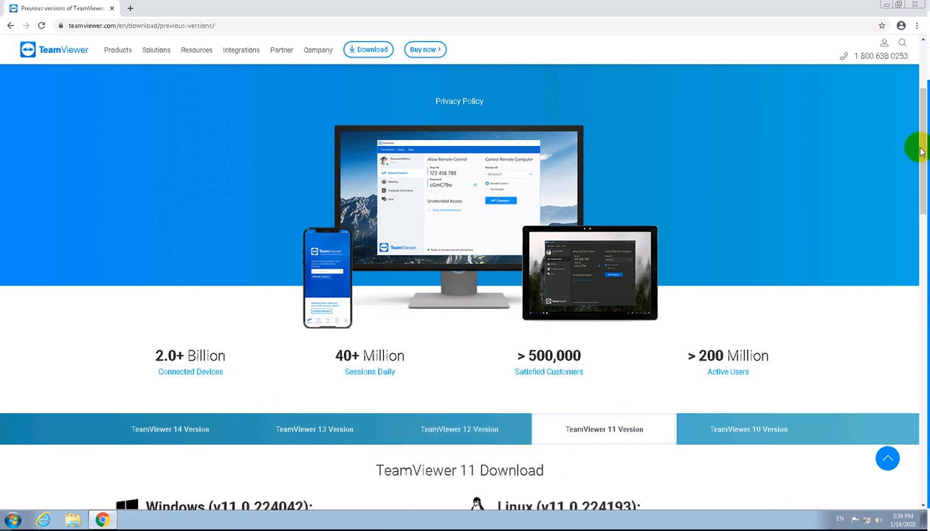
pyautogui.scroll(-3)
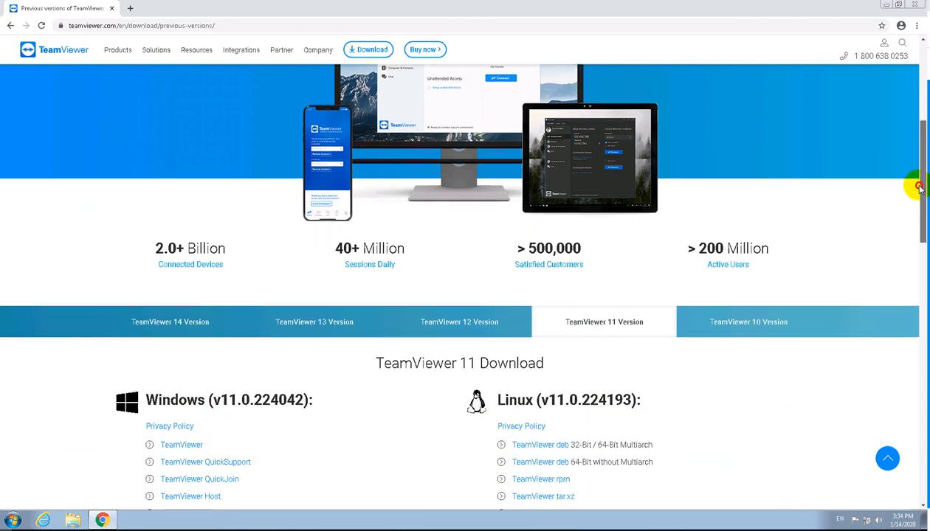
pyautogui.scroll(-3)
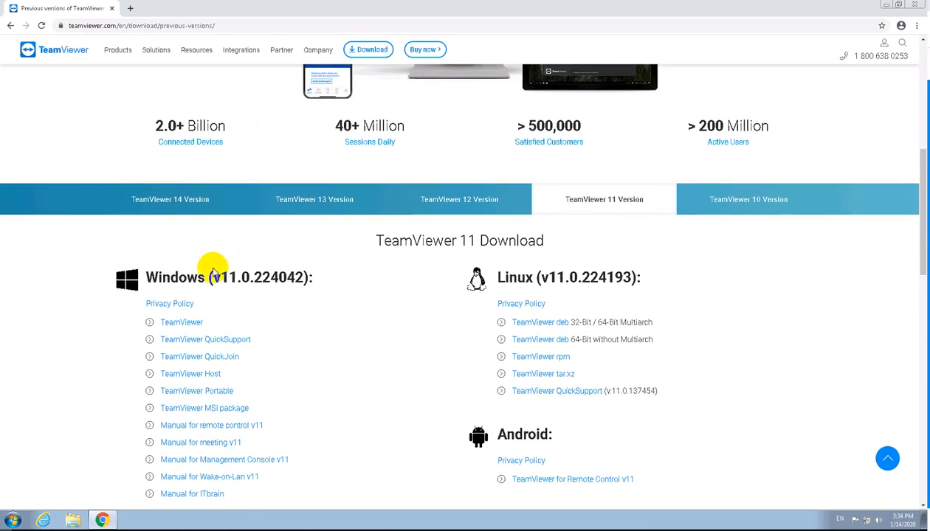
pyautogui.moveTo(212, 277); pyautogui.dragTo(280, 277)
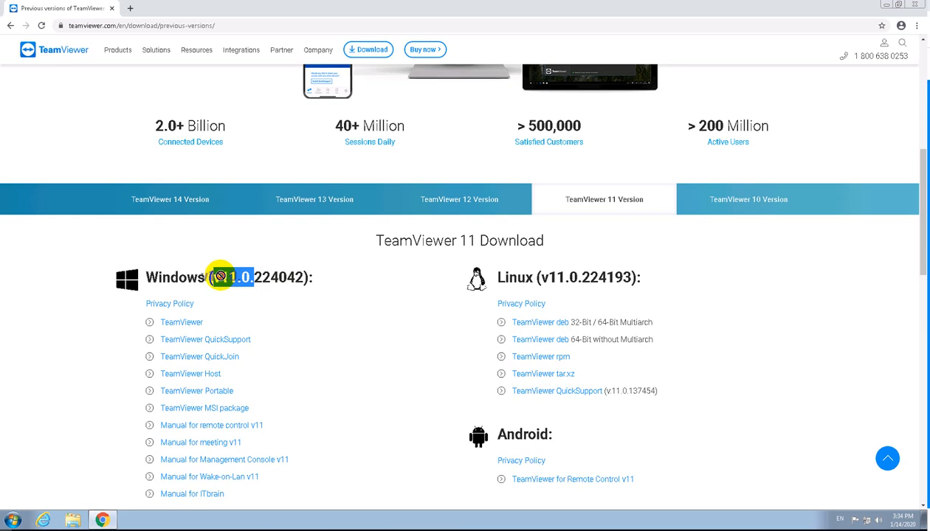
pyautogui.moveTo(210, 376)
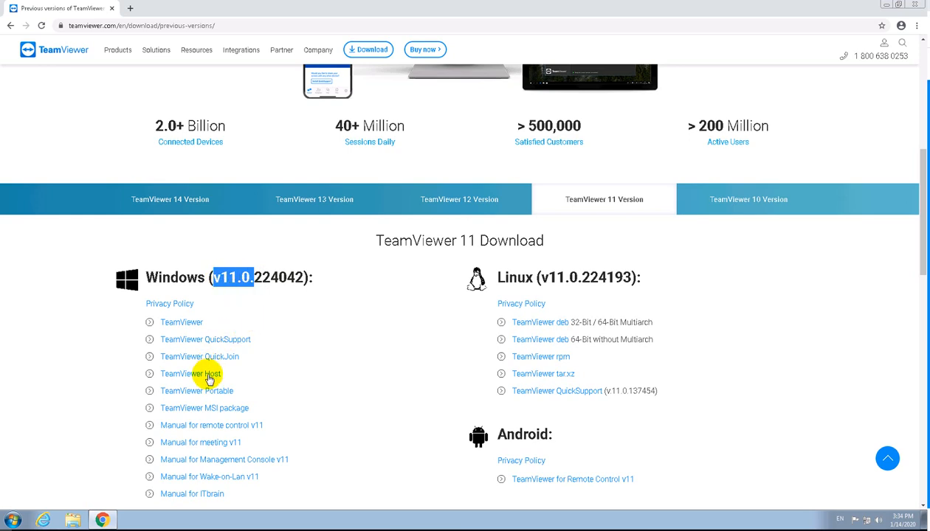
pyautogui.moveTo(191, 375)
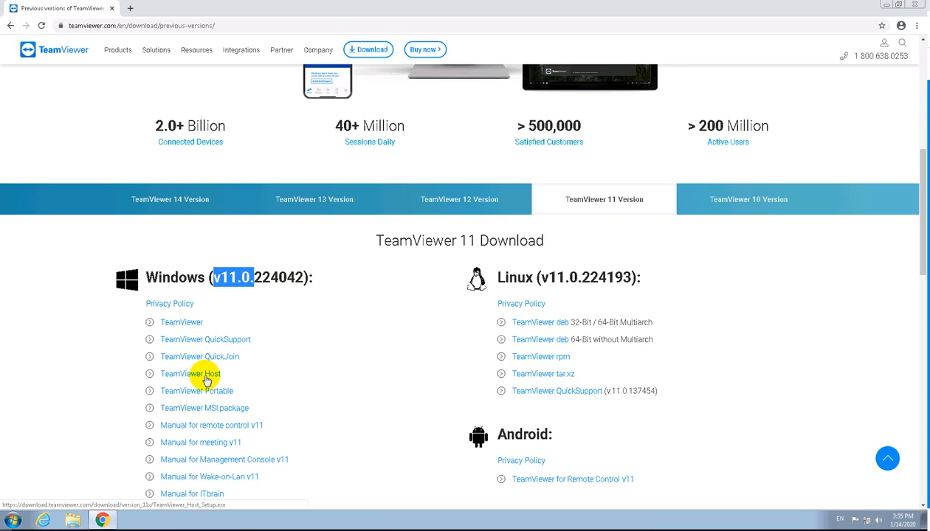
# Download the TeamViewer 11 Host installer and exit Chrome despite the download prompt
pyautogui.click(191, 373)
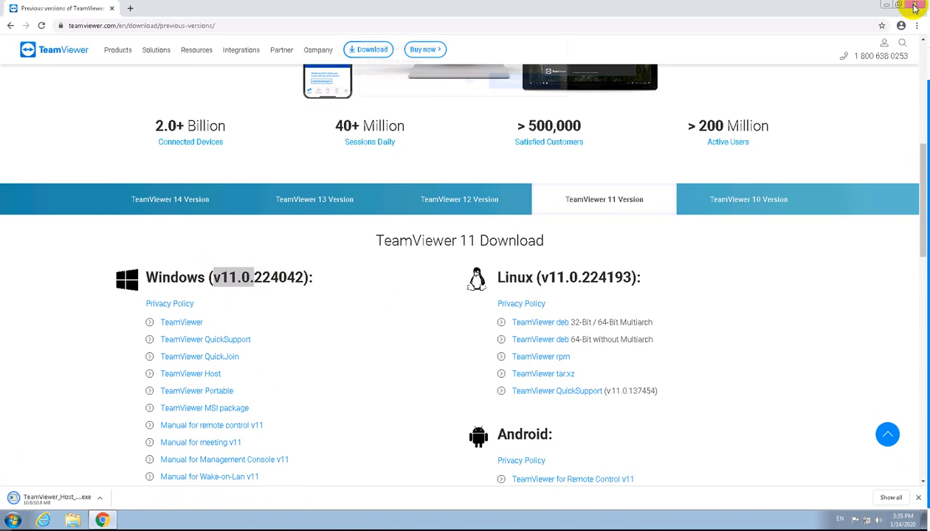
pyautogui.click(913, 9)
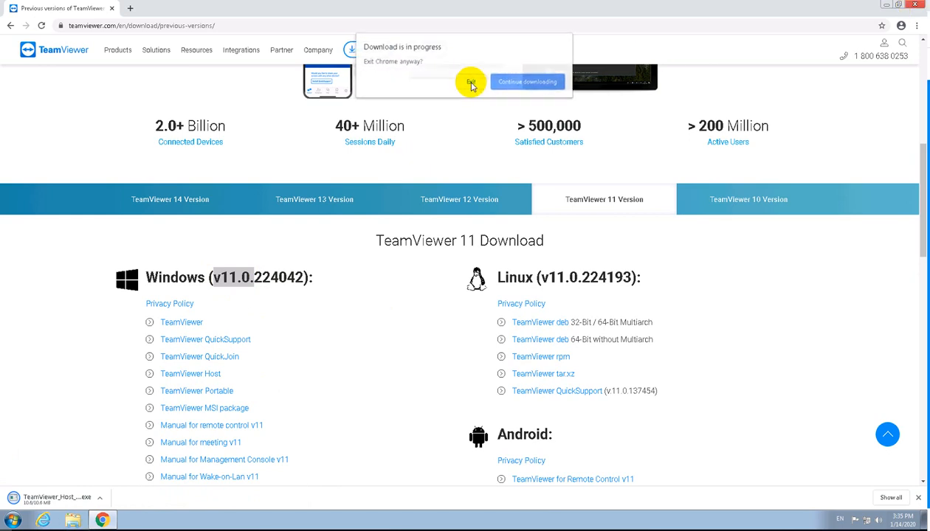
pyautogui.click(471, 81)
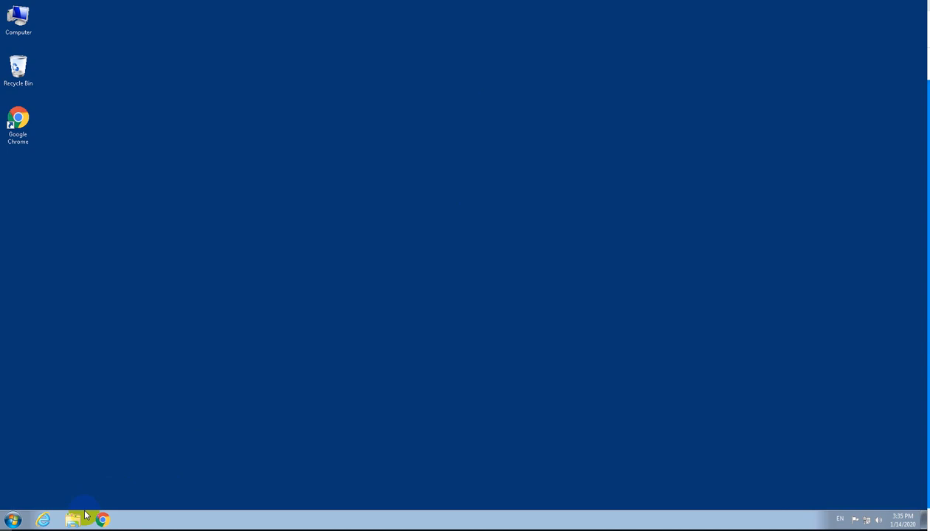
# Go to the Downloads folder and select the TeamViewer_Host_Setup file with its actions menu
pyautogui.click(71, 519)
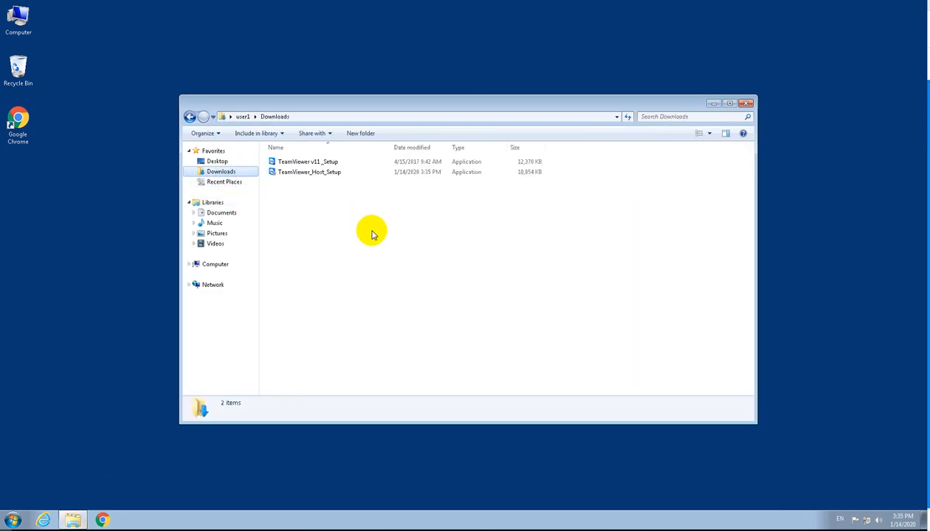
pyautogui.moveTo(372, 244)
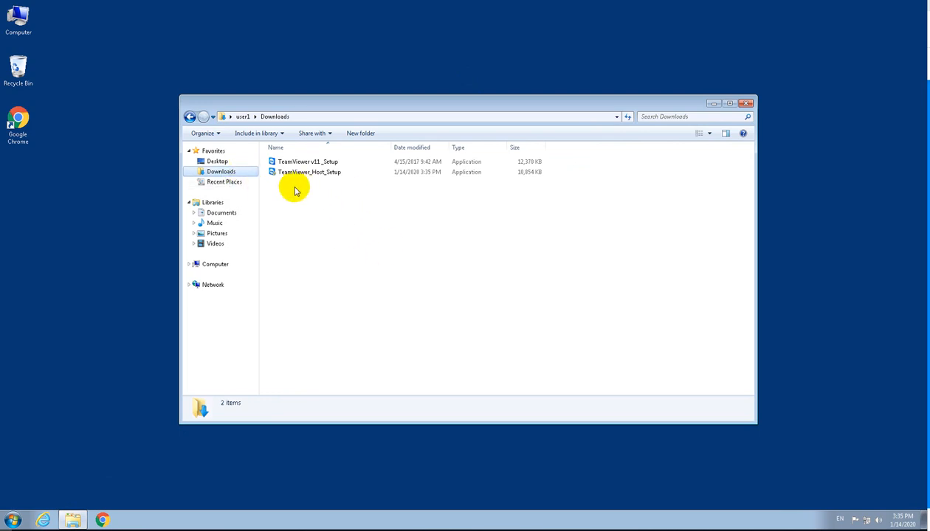
pyautogui.click(309, 171)
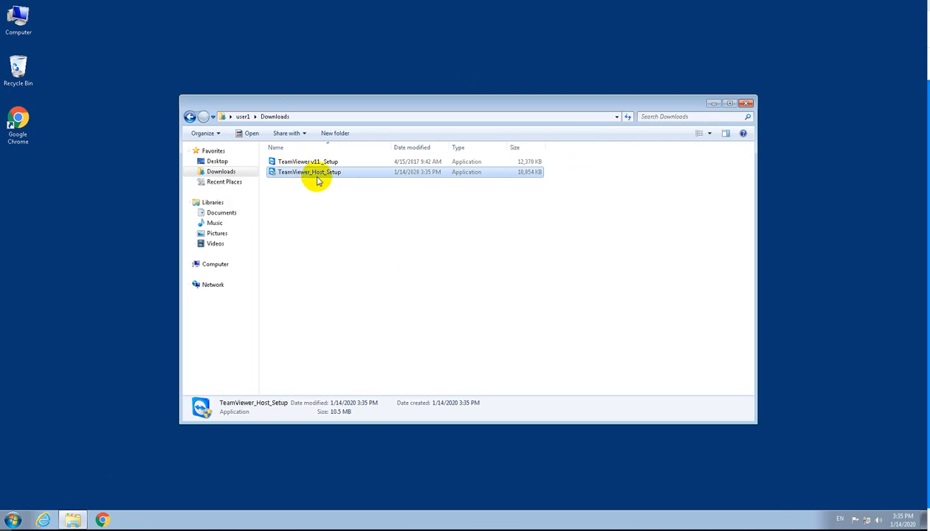
pyautogui.moveTo(328, 183)
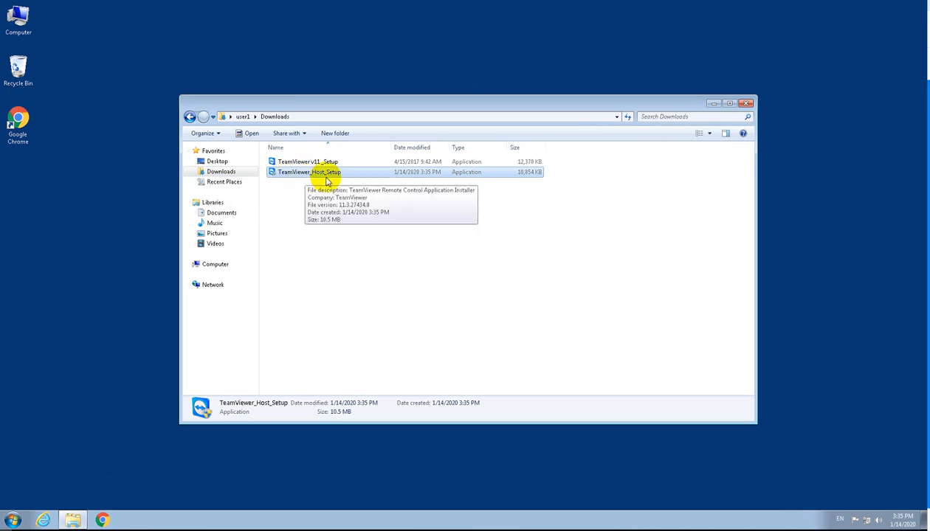
pyautogui.rightClick(308, 171)
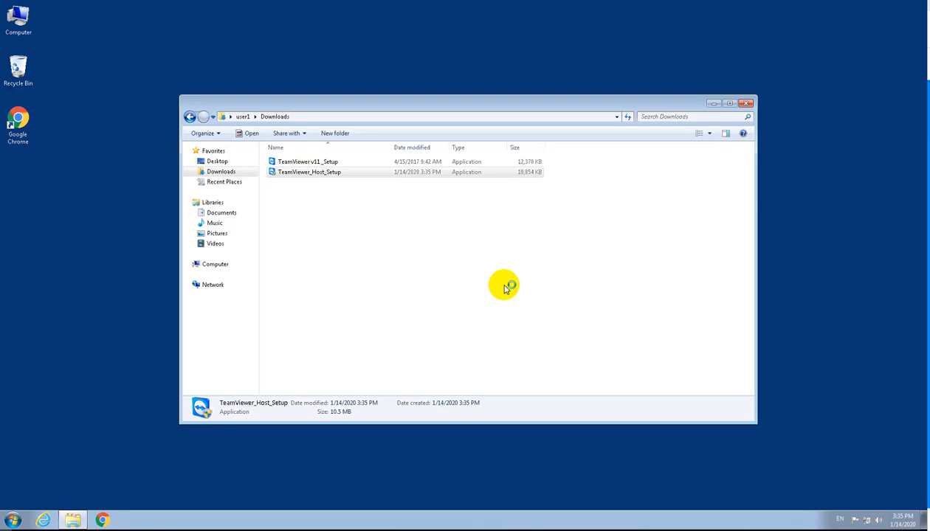
# Launch TeamViewer_Host_Setup, choose Company / Commercial use and reach the License Agreement
pyautogui.doubleClick(308, 171)
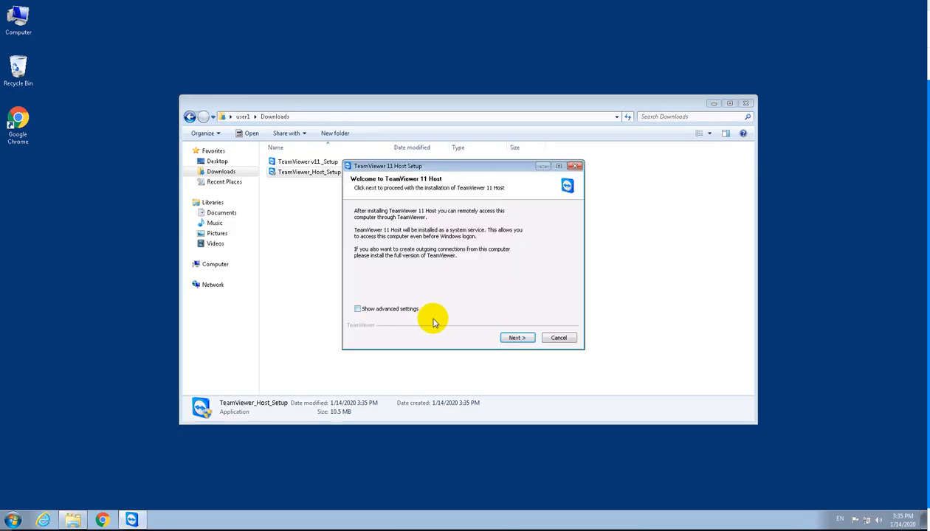
pyautogui.click(517, 337)
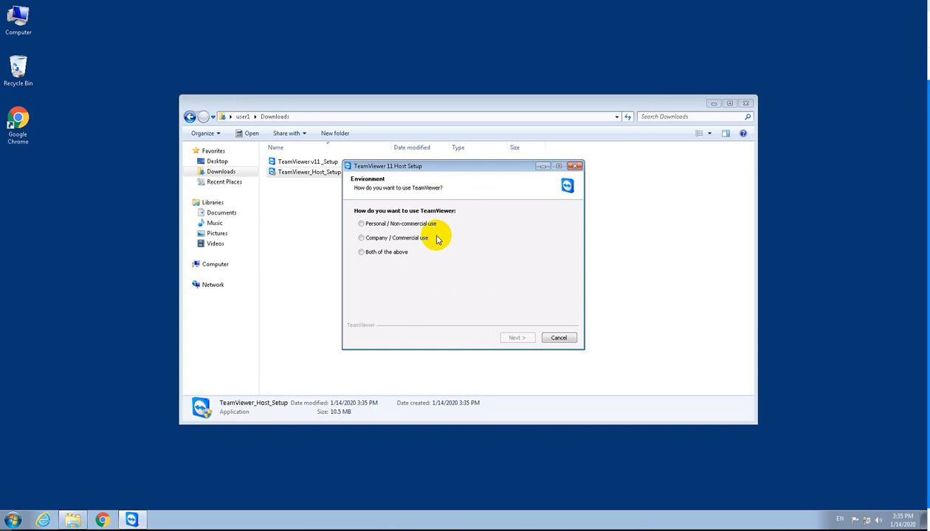
pyautogui.click(362, 238)
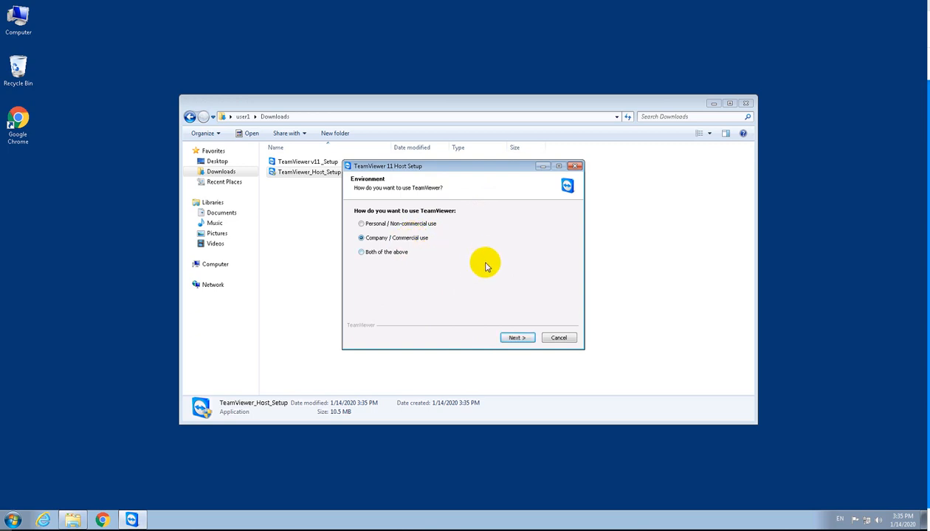
pyautogui.moveTo(462, 286)
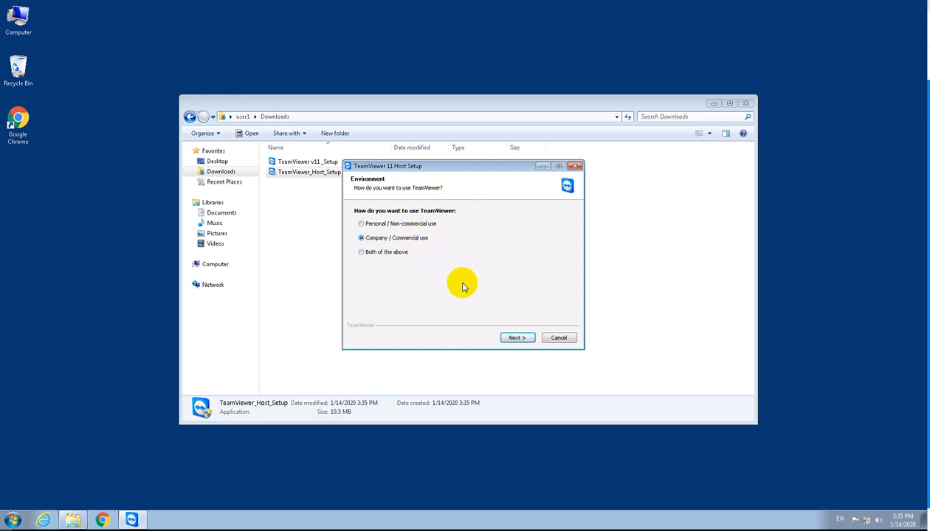
pyautogui.click(517, 337)
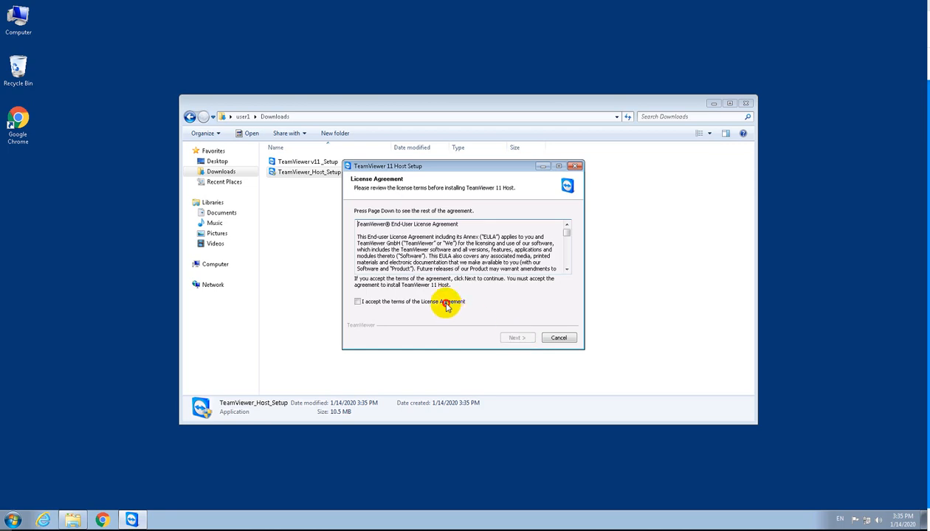
# Accept the license agreement terms and start installing TeamViewer Host
pyautogui.click(517, 337)
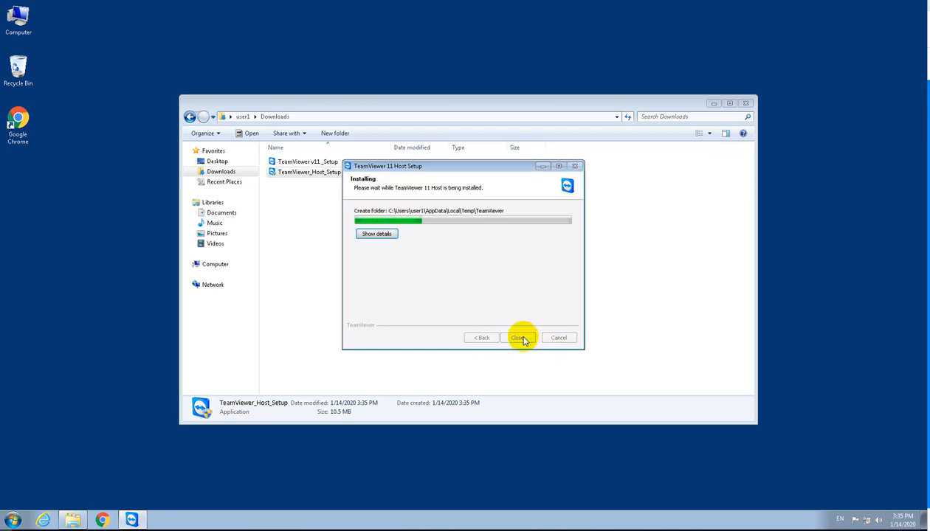
pyautogui.moveTo(469, 304)
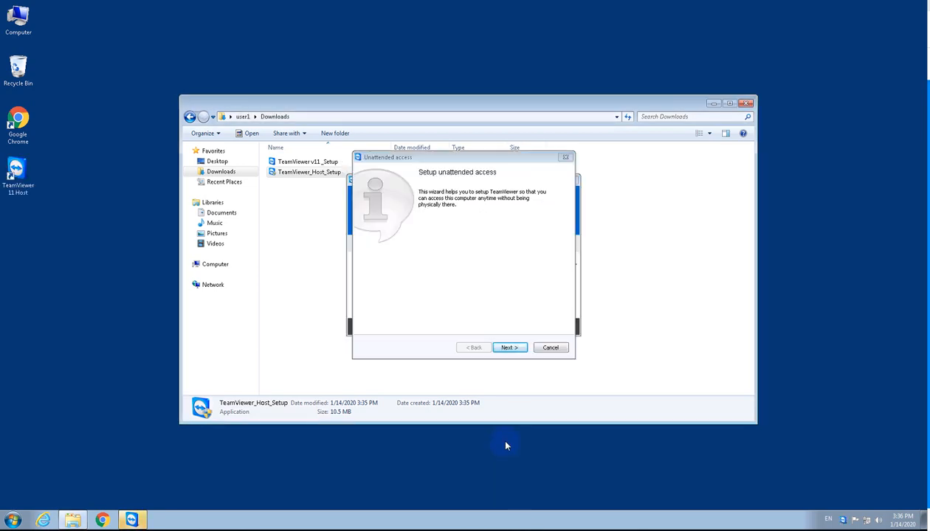
pyautogui.moveTo(533, 413)
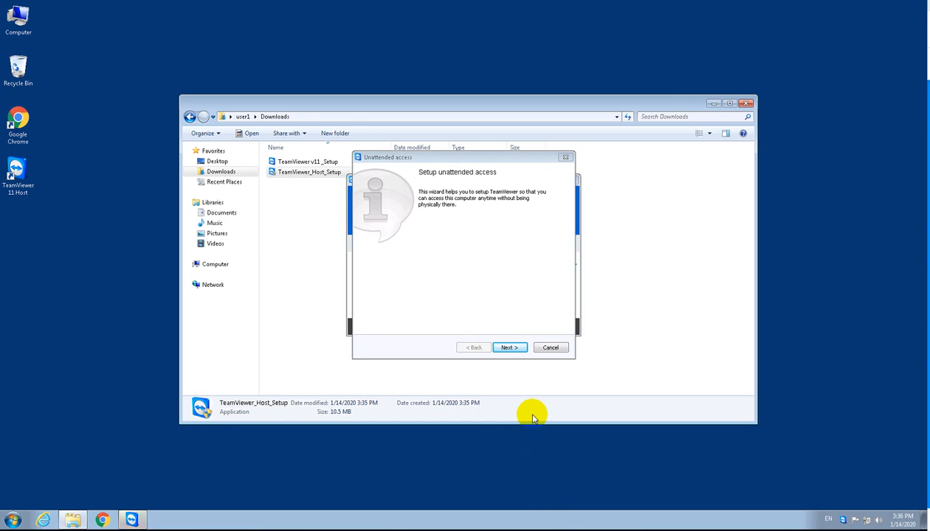
pyautogui.moveTo(493, 273)
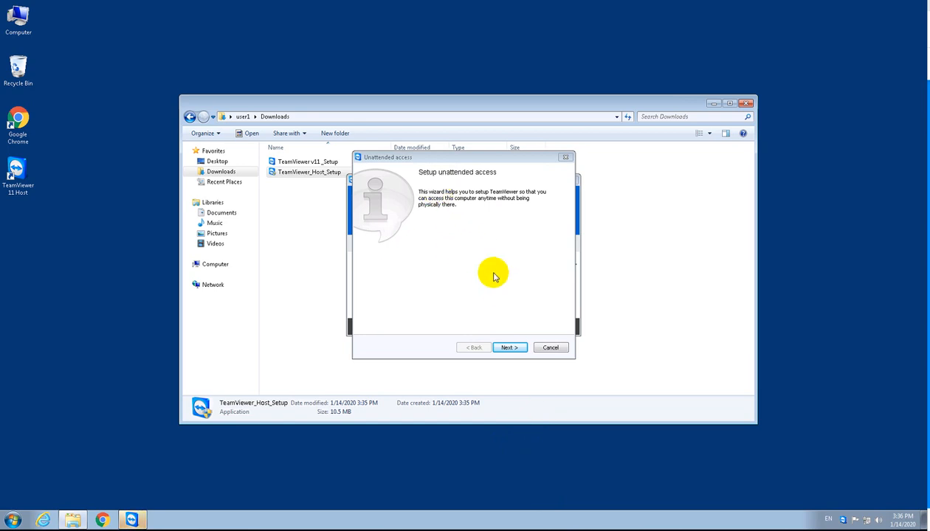
# Set and confirm the unattended access password for WINDOWS7, then continue to the account step
pyautogui.click(509, 348)
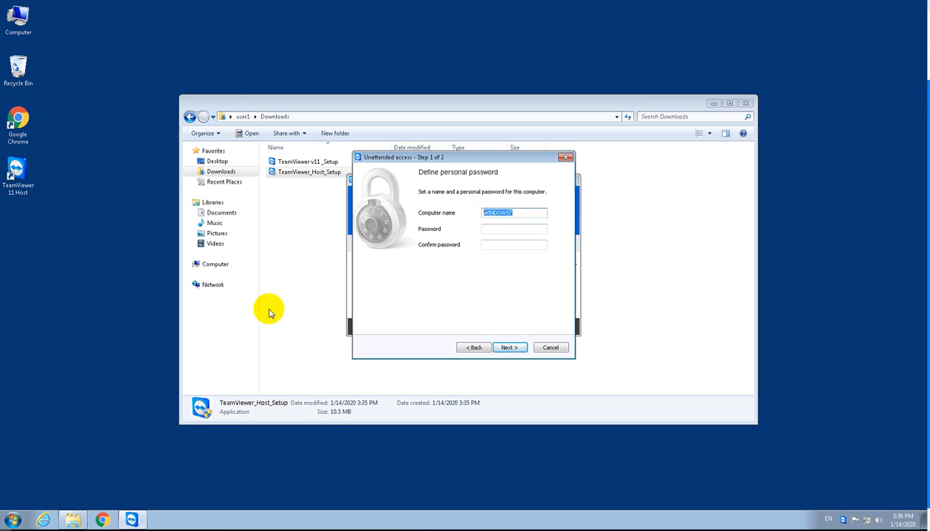
pyautogui.moveTo(85, 328)
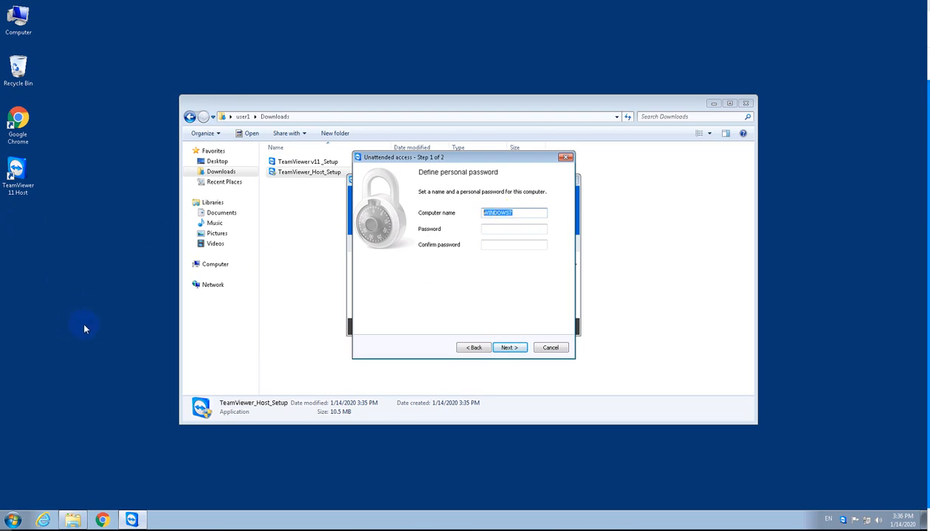
pyautogui.moveTo(449, 254)
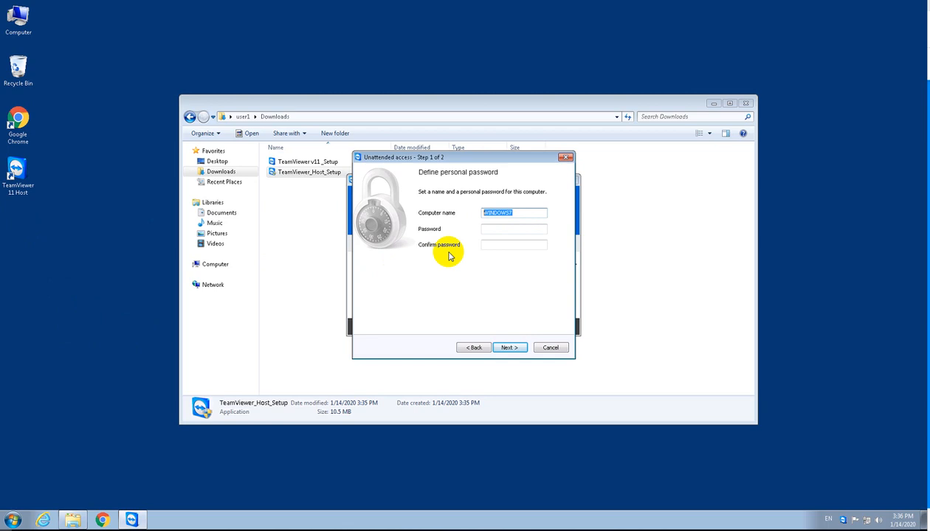
pyautogui.click(514, 229)
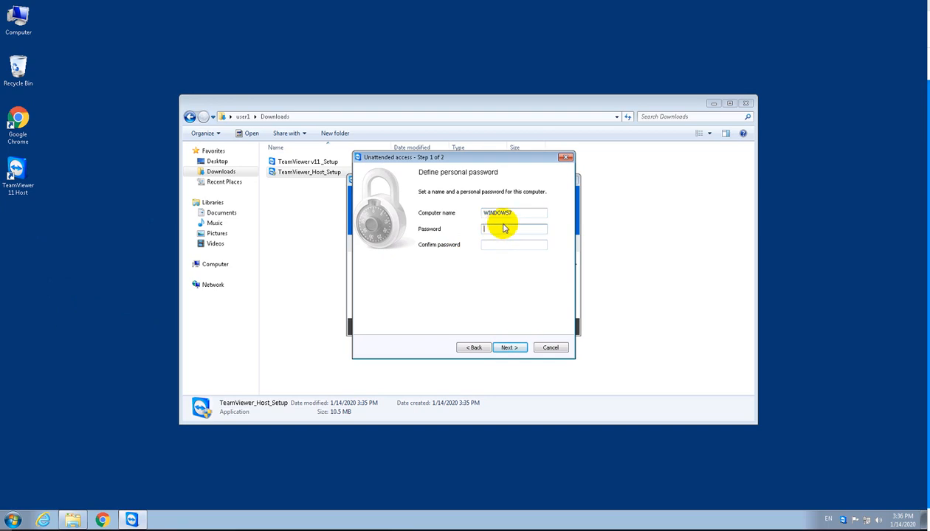
pyautogui.click(514, 213)
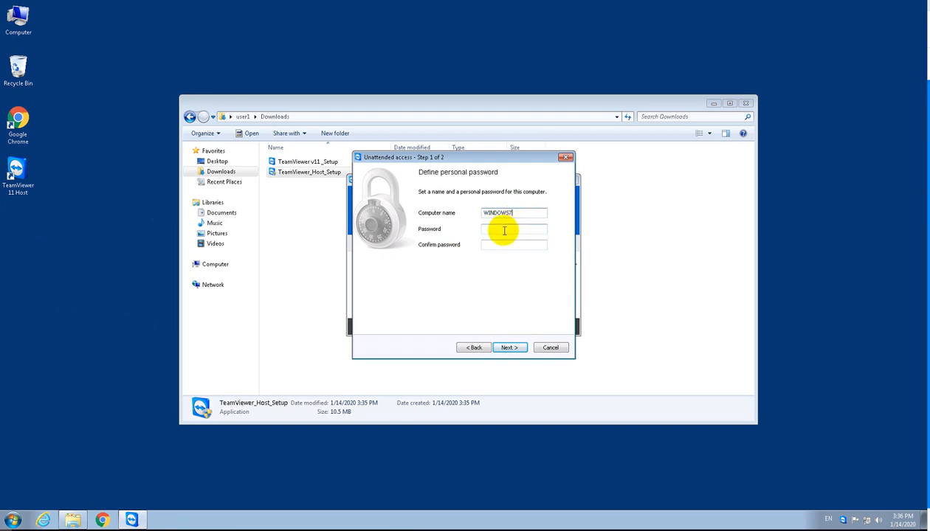
pyautogui.write('•')
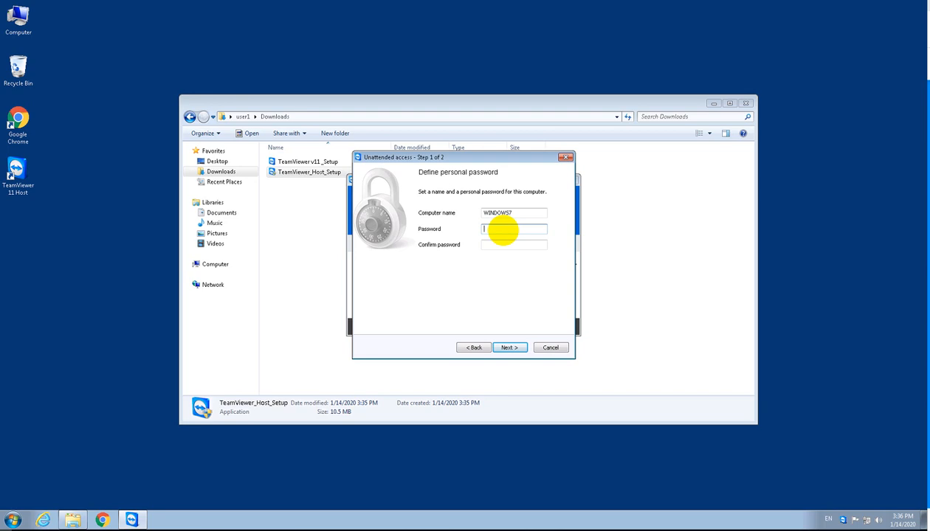
pyautogui.write('password')
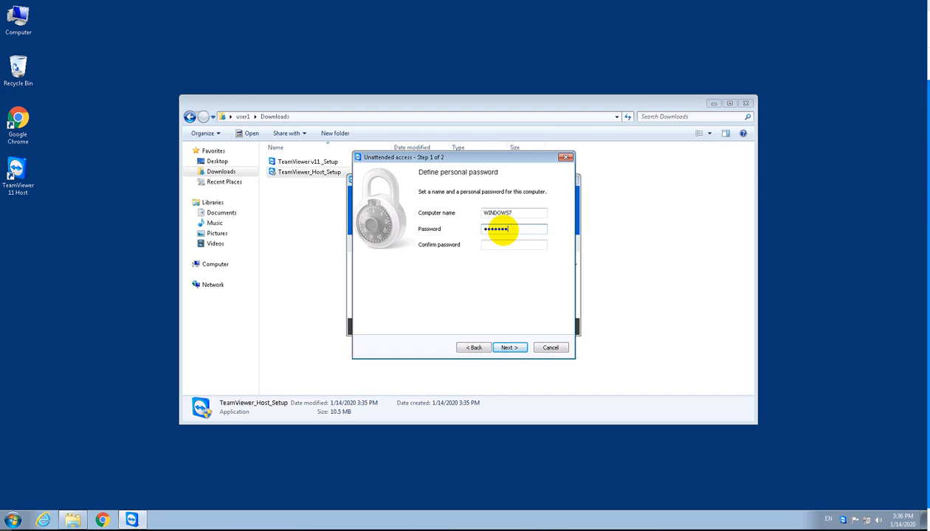
pyautogui.click(514, 245)
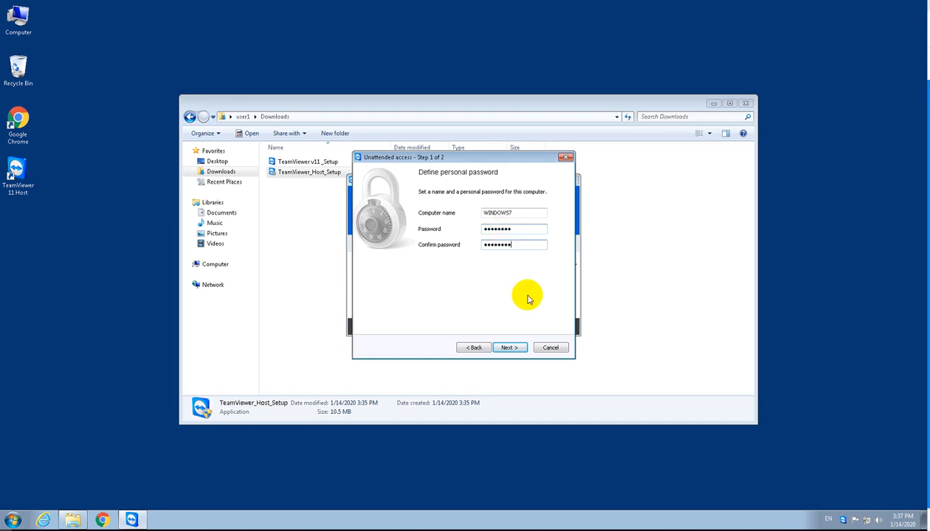
pyautogui.click(509, 348)
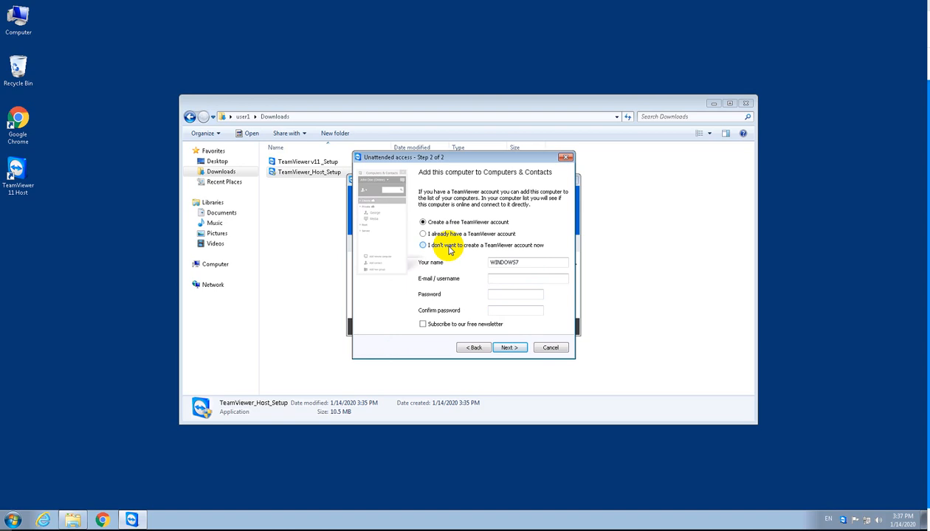
# Choose not to create a TeamViewer account and finish, showing the ID and password
pyautogui.click(509, 349)
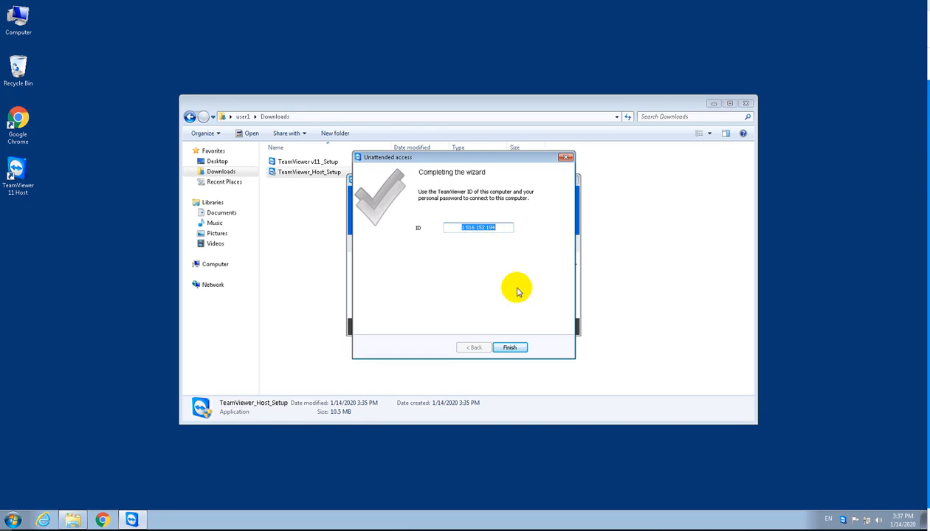
pyautogui.click(509, 349)
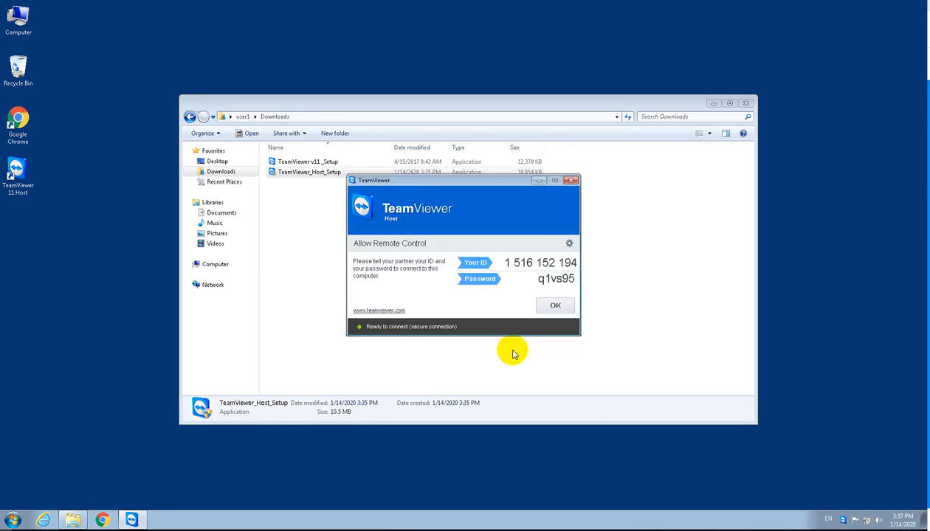
pyautogui.moveTo(525, 360)
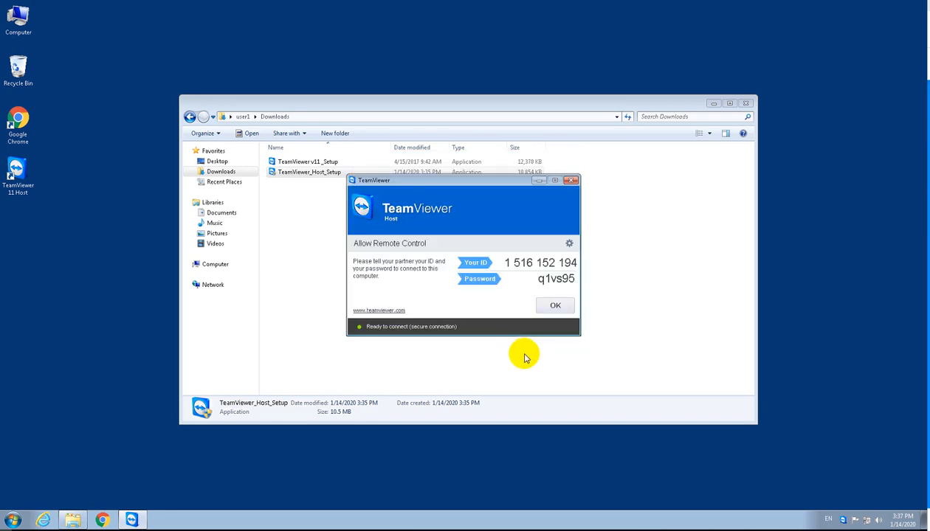